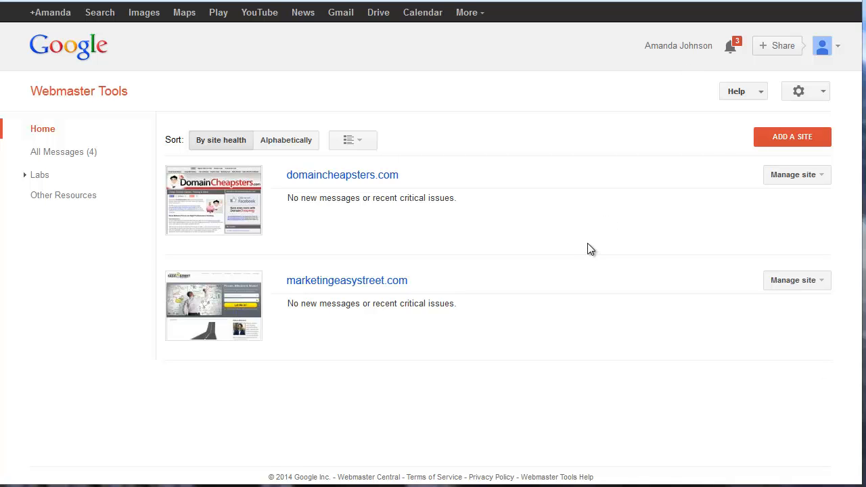
mouse_move(588, 235)
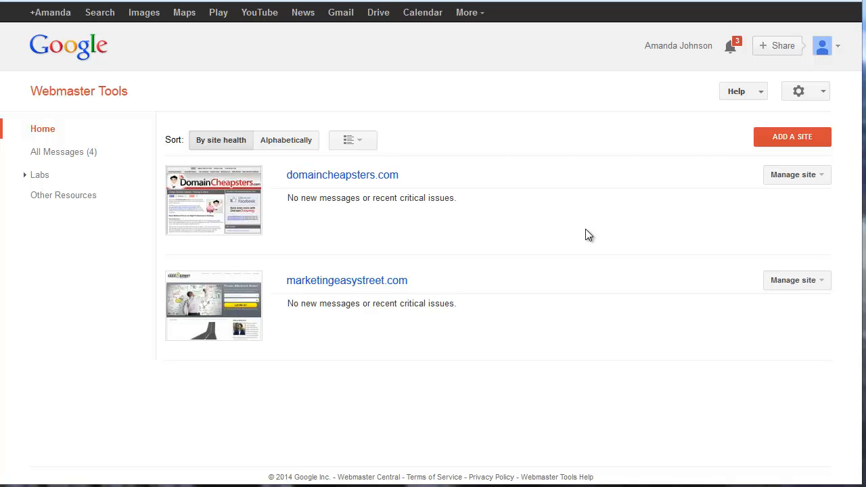
mouse_move(530, 260)
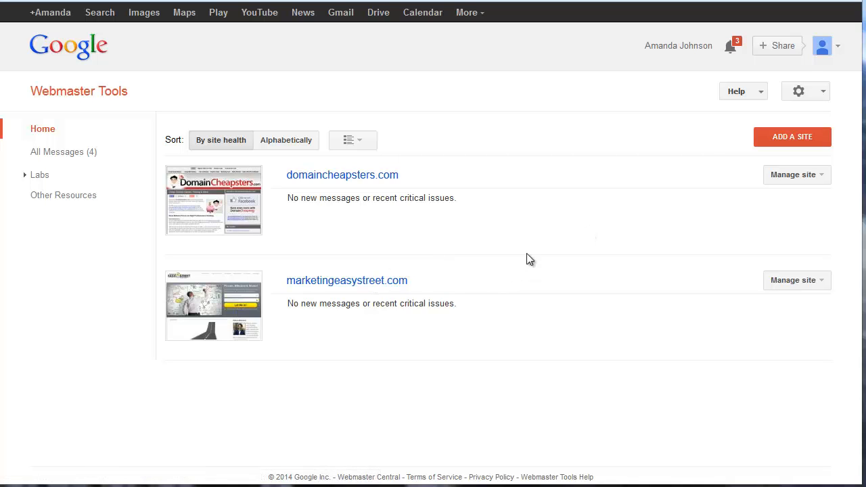
mouse_move(418, 233)
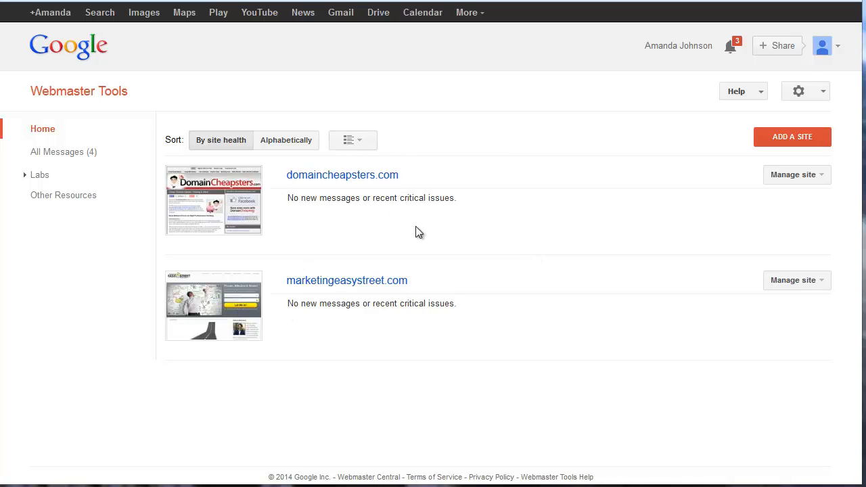
mouse_move(346, 280)
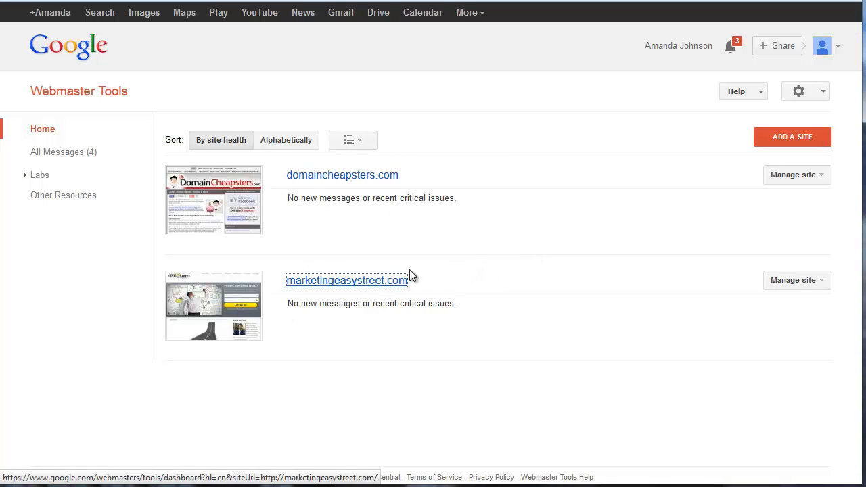
Step: View marketingeasystreet.com's dashboard, its Structured Data report, then its Data Highlighter page
left_click(346, 280)
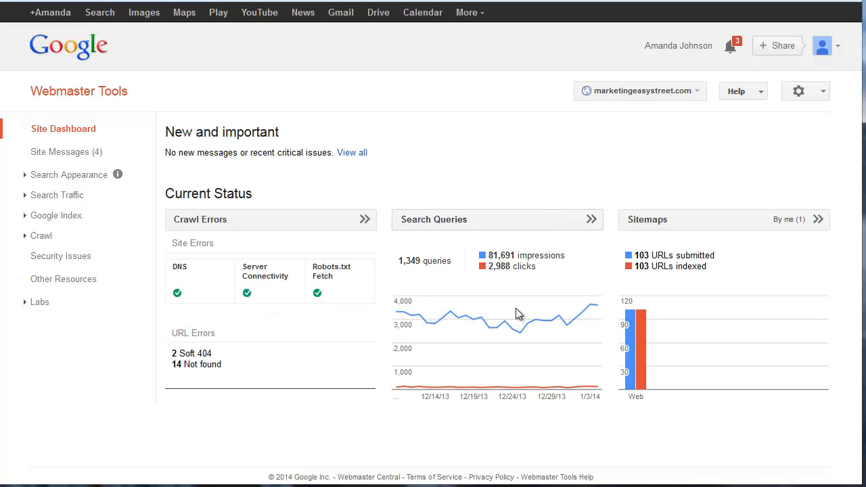
mouse_move(422, 228)
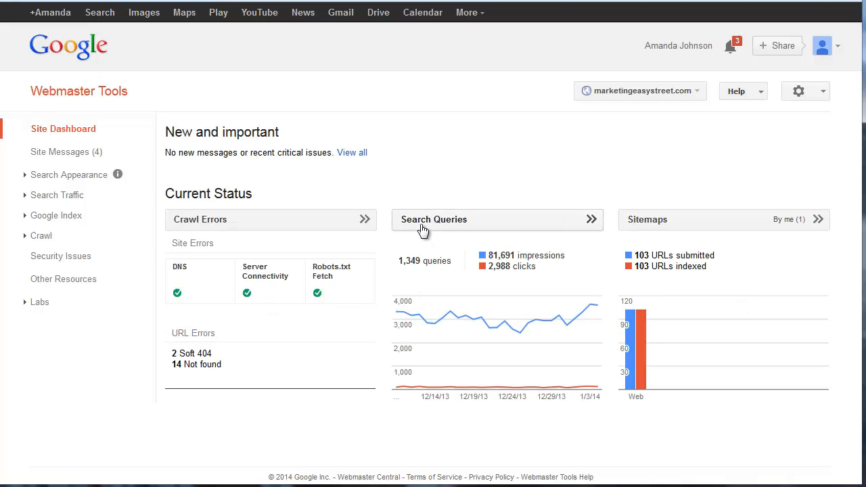
mouse_move(529, 237)
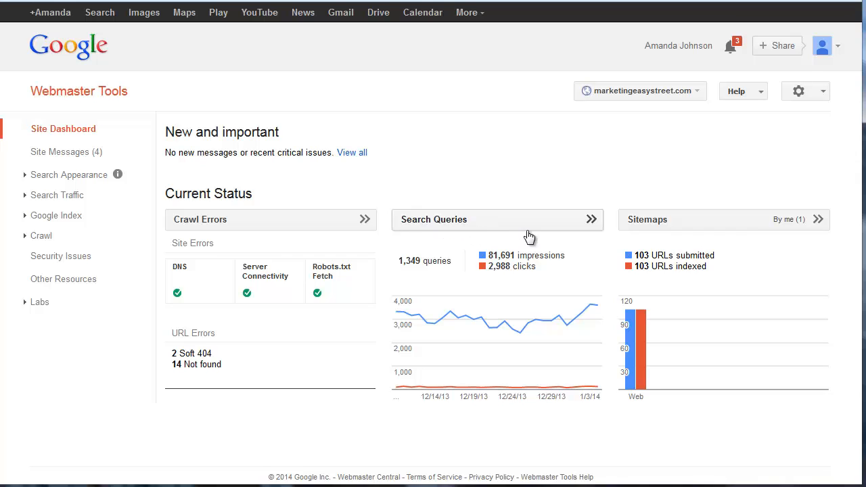
mouse_move(562, 284)
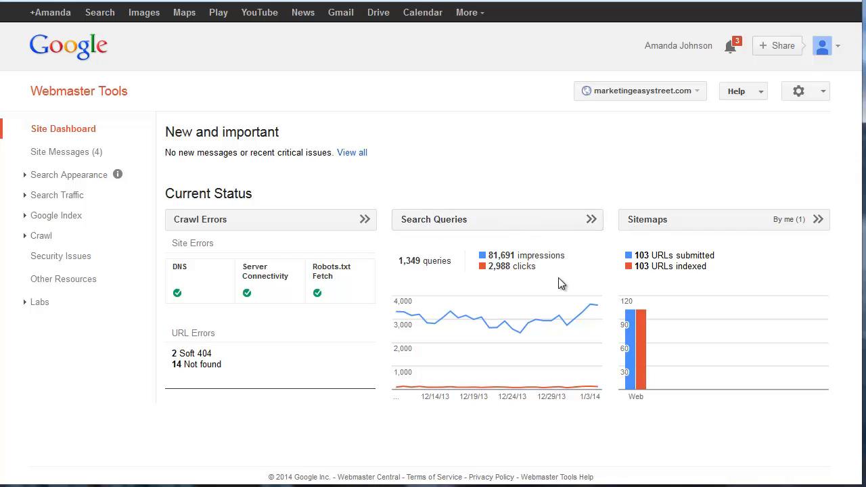
mouse_move(535, 310)
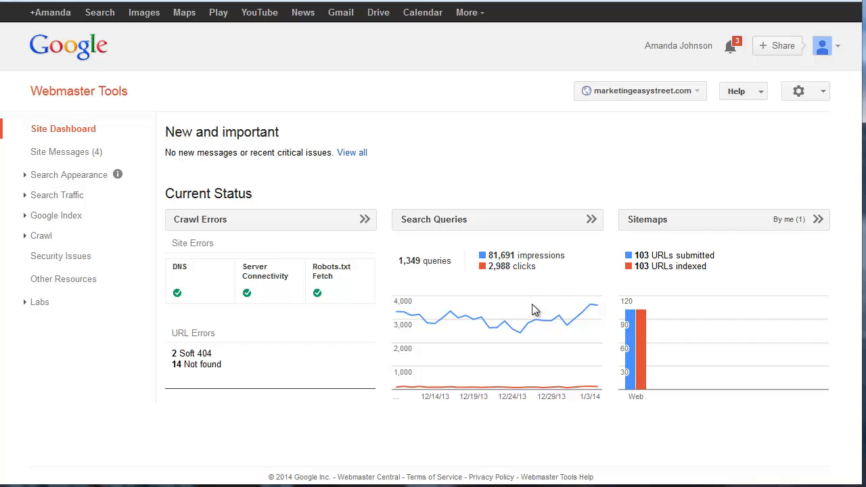
mouse_move(538, 306)
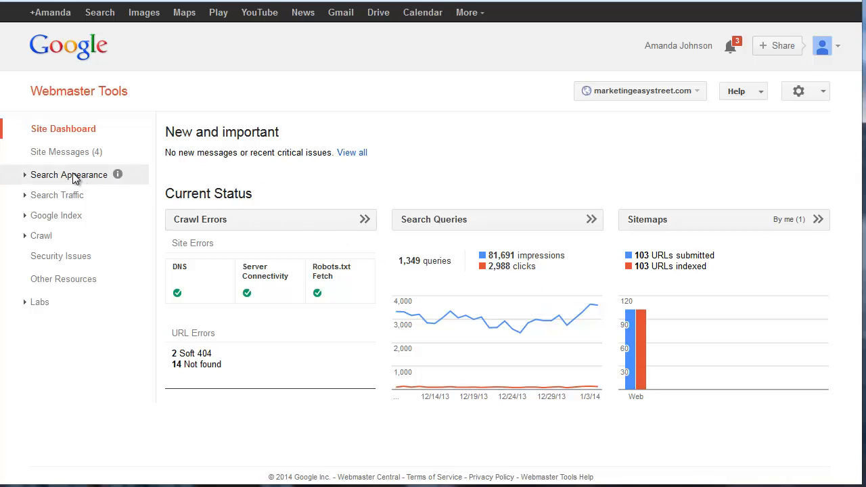
left_click(69, 174)
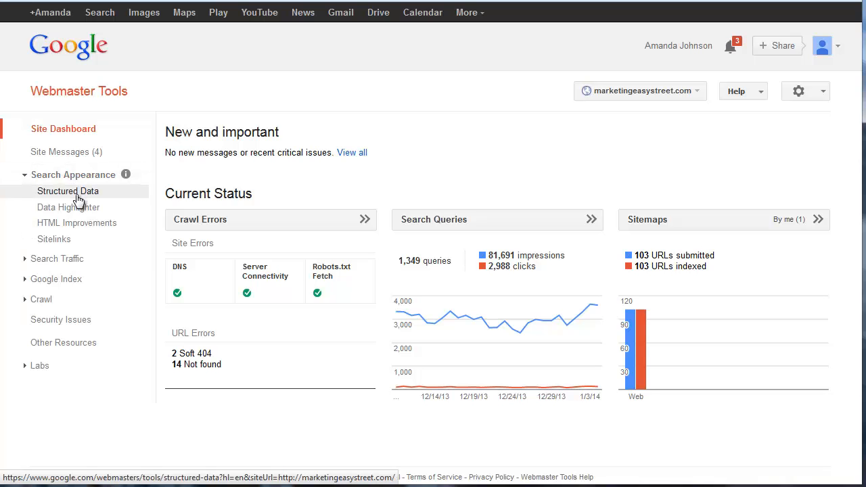
left_click(68, 191)
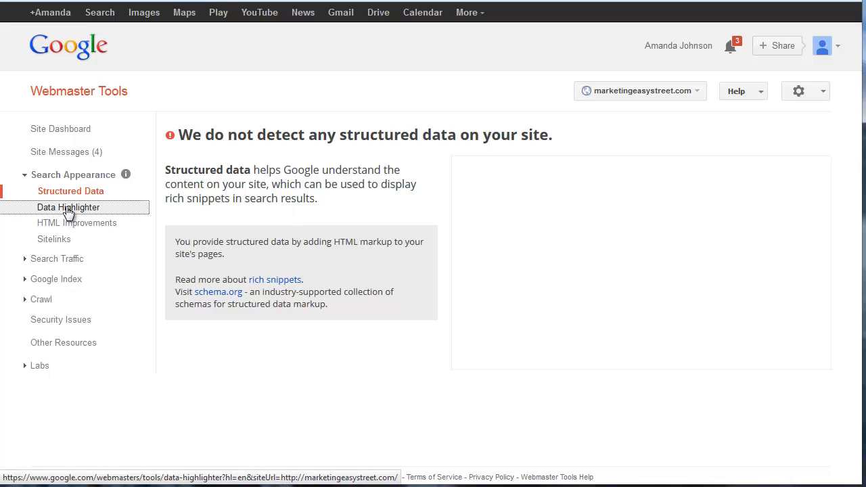
left_click(68, 207)
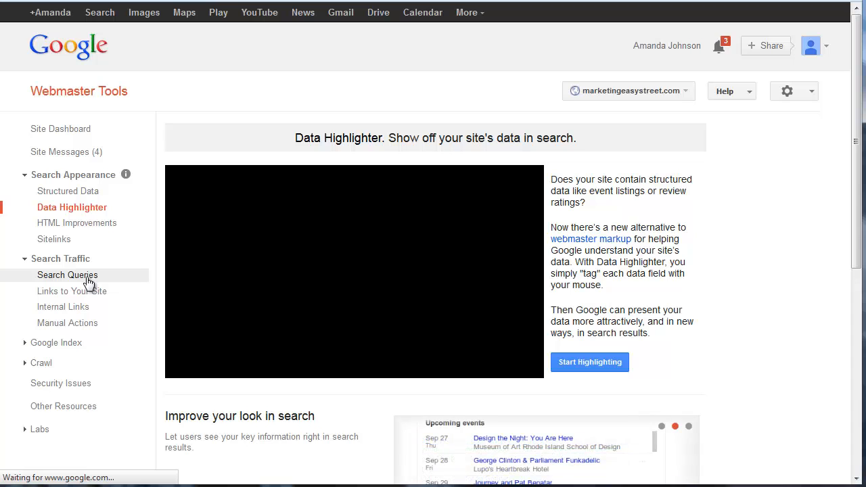
Step: Review Search Queries, then the Internal Links report and the link details for /redirect.html
left_click(67, 274)
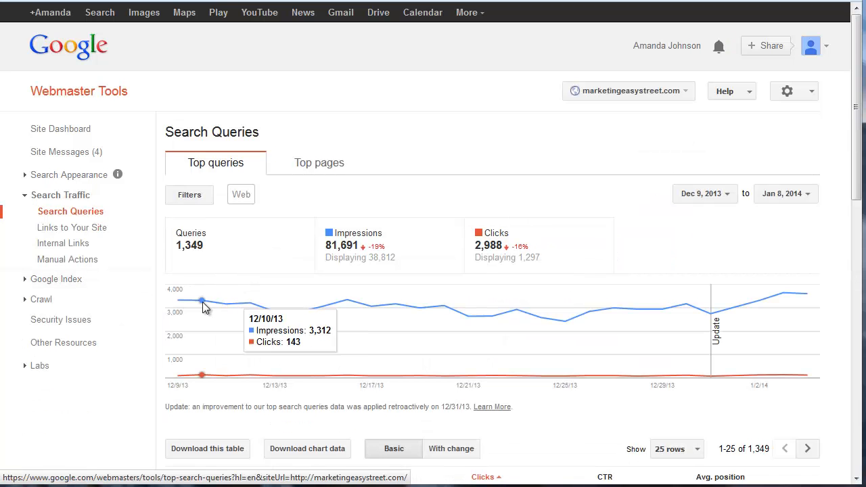
mouse_move(395, 303)
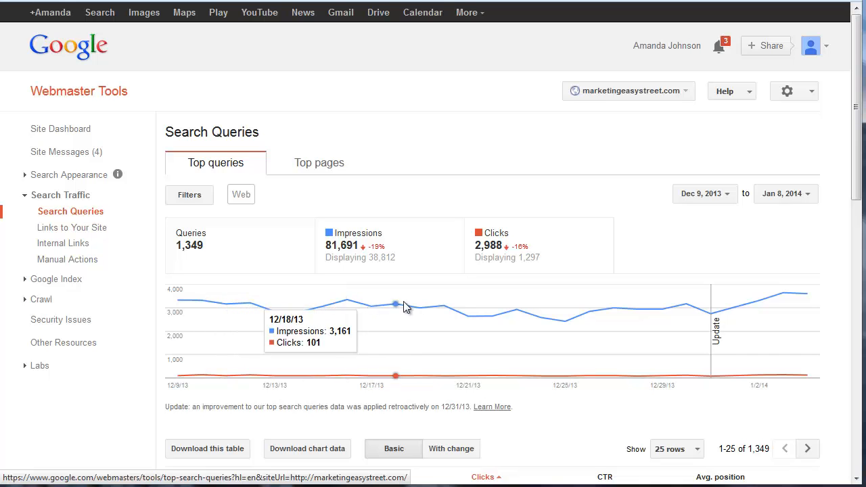
mouse_move(710, 308)
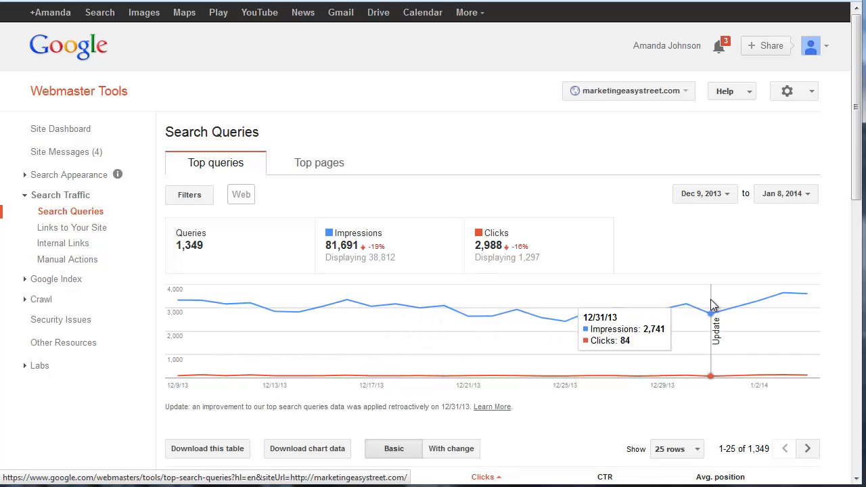
scroll("down", 3)
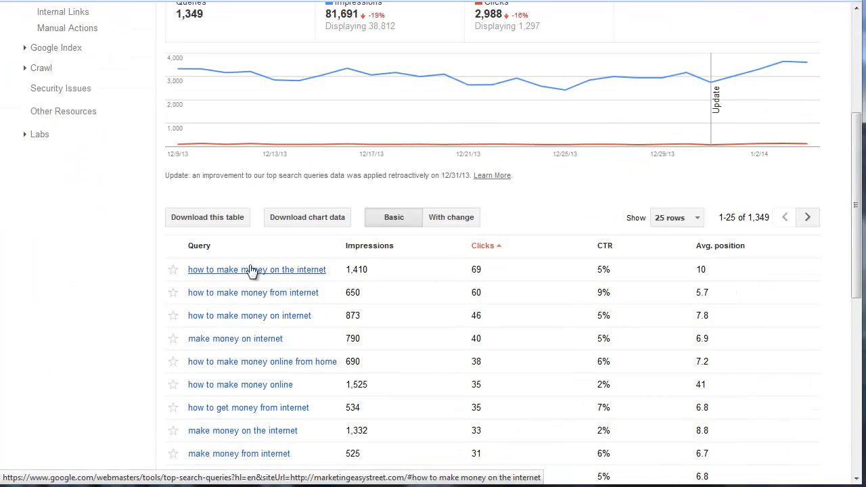
scroll("down", 3)
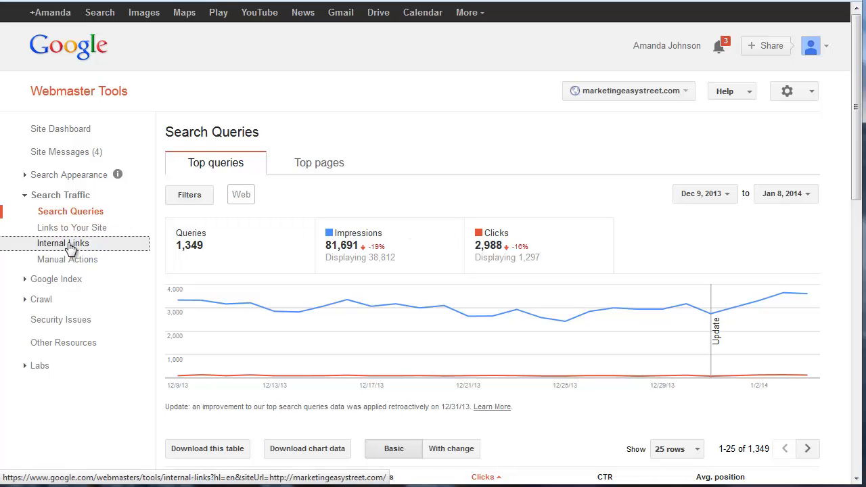
left_click(62, 243)
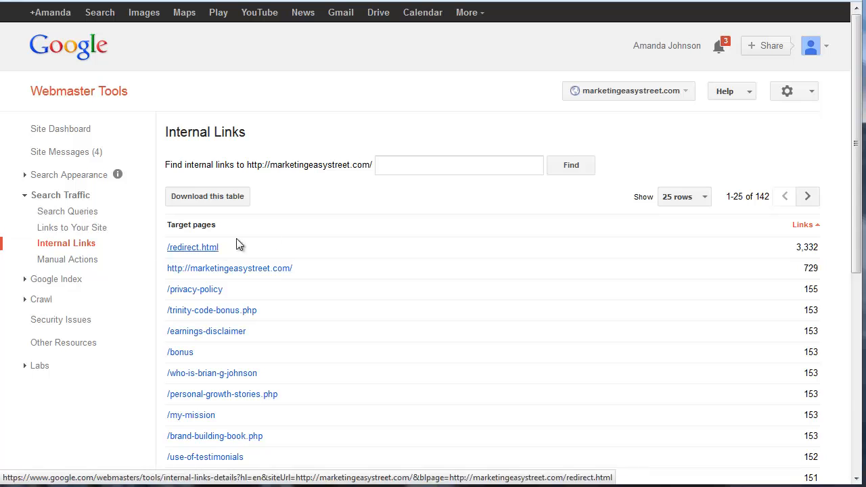
left_click(73, 228)
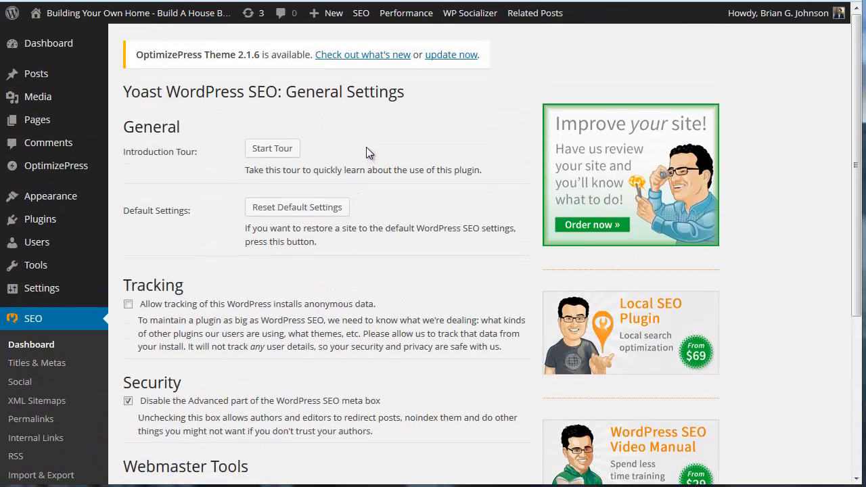
mouse_move(403, 156)
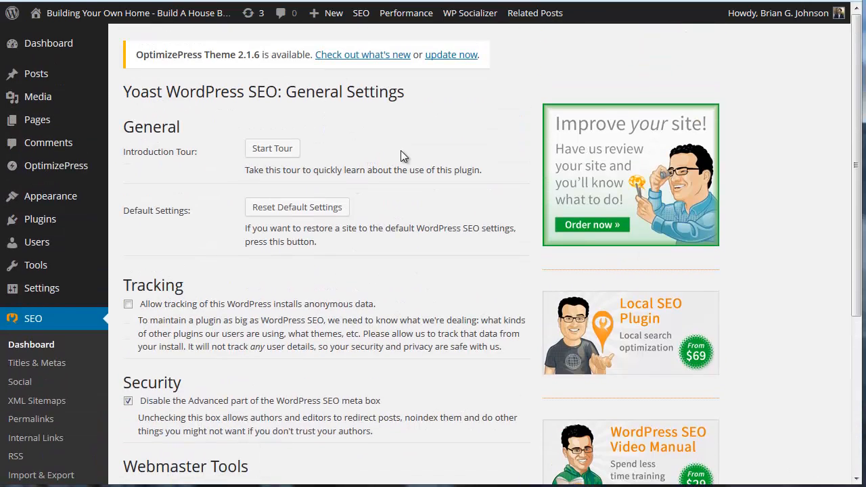
Step: Scroll the Yoast SEO General Settings down to the Webmaster Tools verification fields
scroll("down", 3)
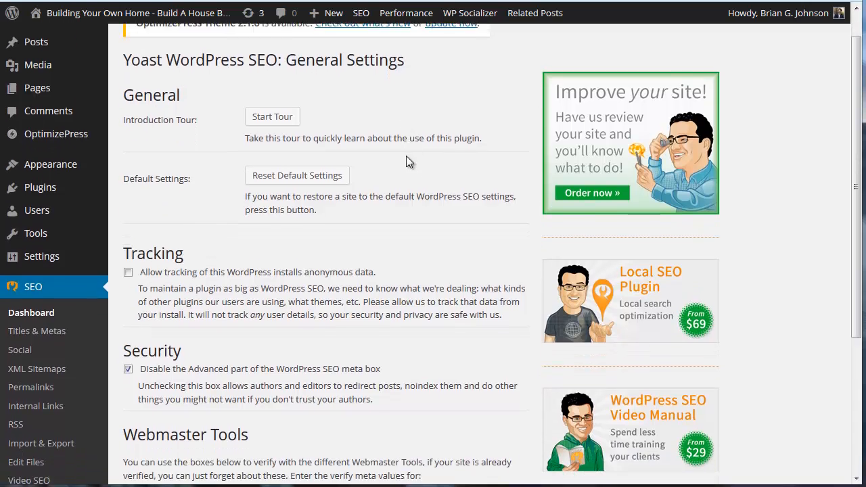
scroll("down", 3)
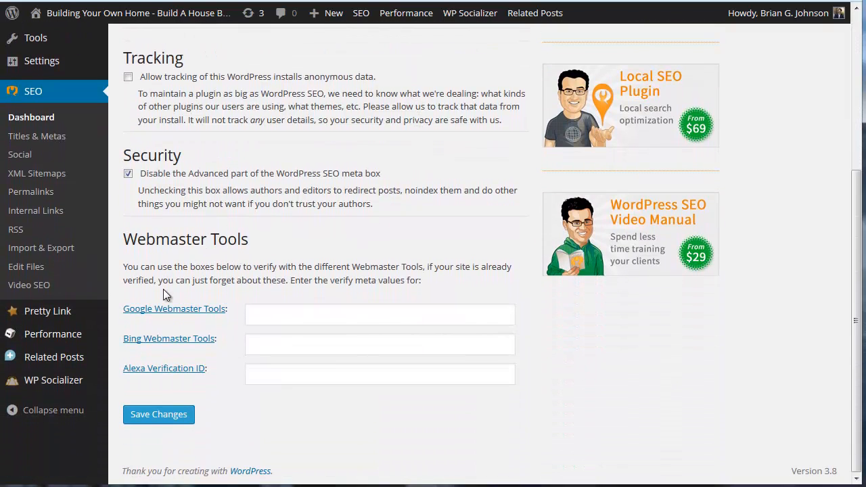
mouse_move(222, 314)
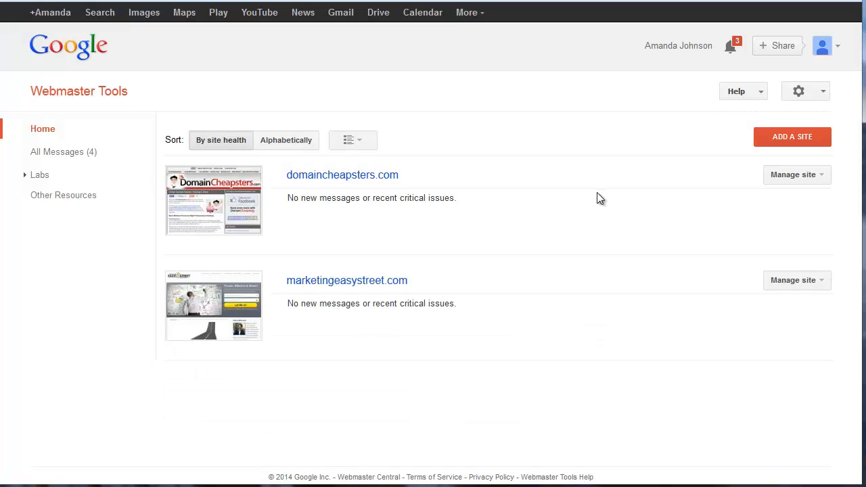
Step: Add buildingahouseblog.com as a new site and verify ownership via Google Analytics
left_click(792, 137)
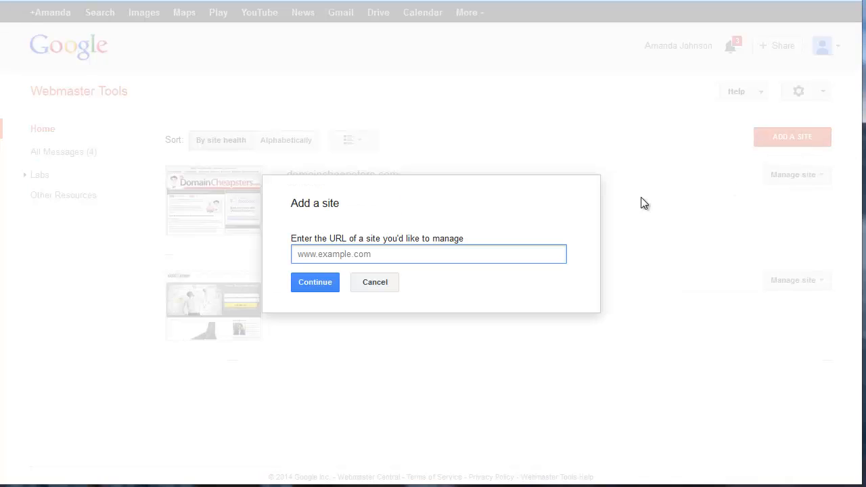
left_click(428, 255)
type("buildingahouseblog.com")
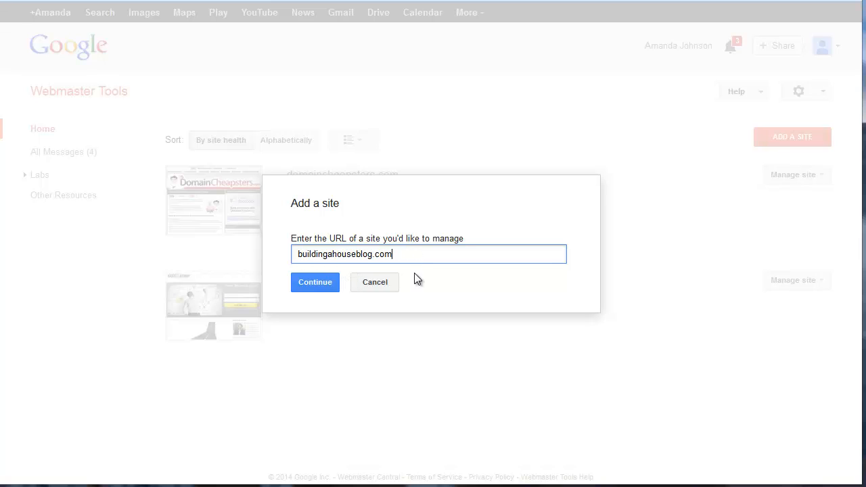
left_click(313, 283)
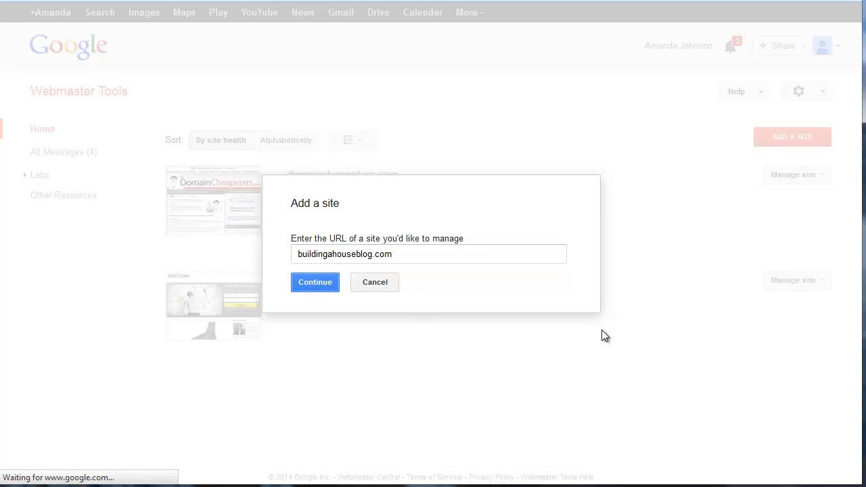
left_click(314, 283)
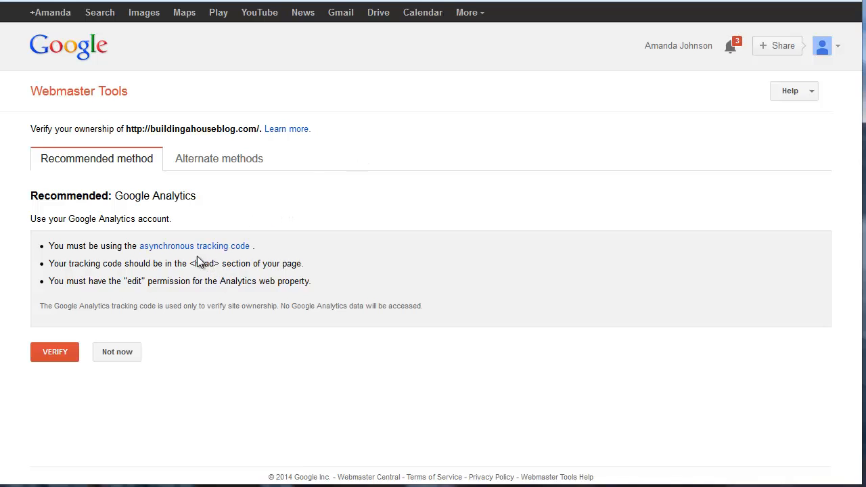
mouse_move(195, 246)
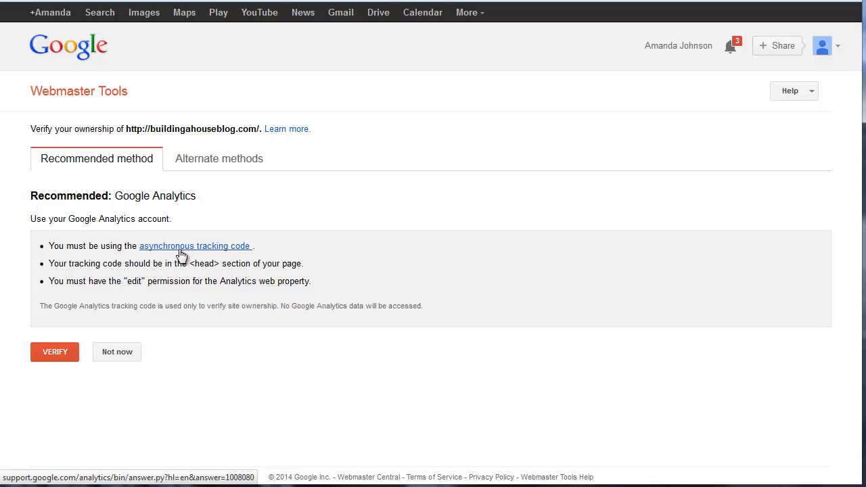
mouse_move(193, 246)
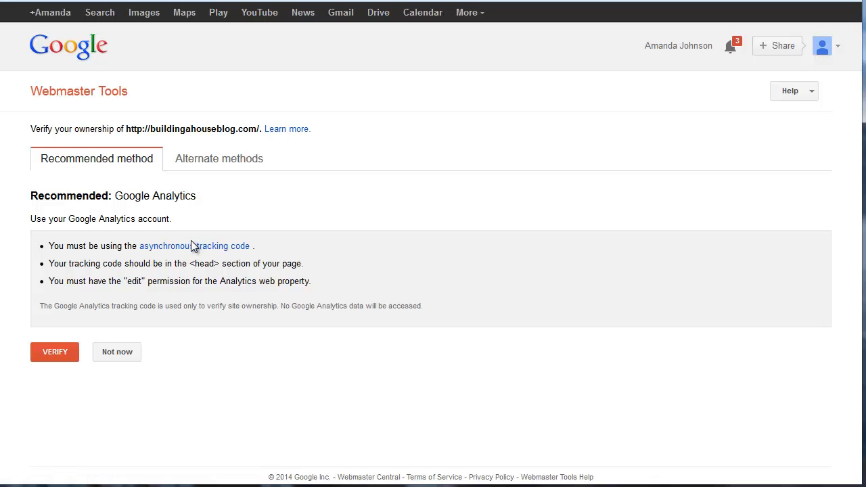
mouse_move(195, 246)
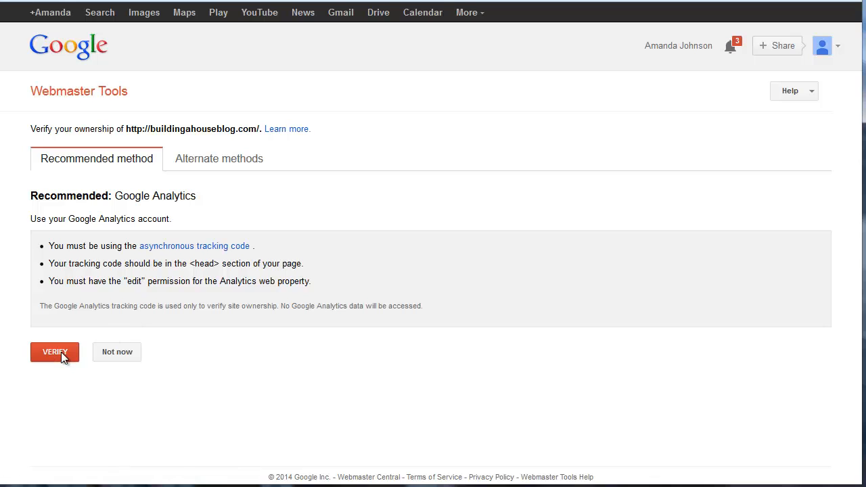
left_click(54, 352)
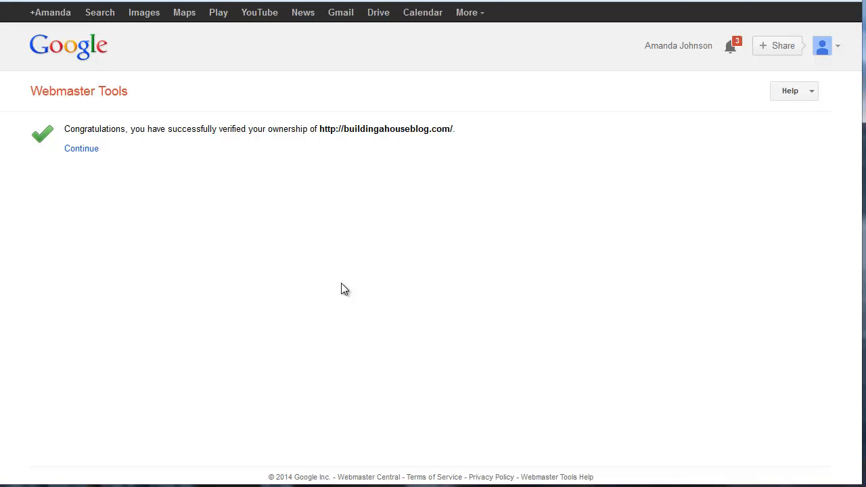
Step: Continue to the site list, cancel an Add a Site prompt, and reopen buildingahouseblog.com's dashboard
left_click(81, 148)
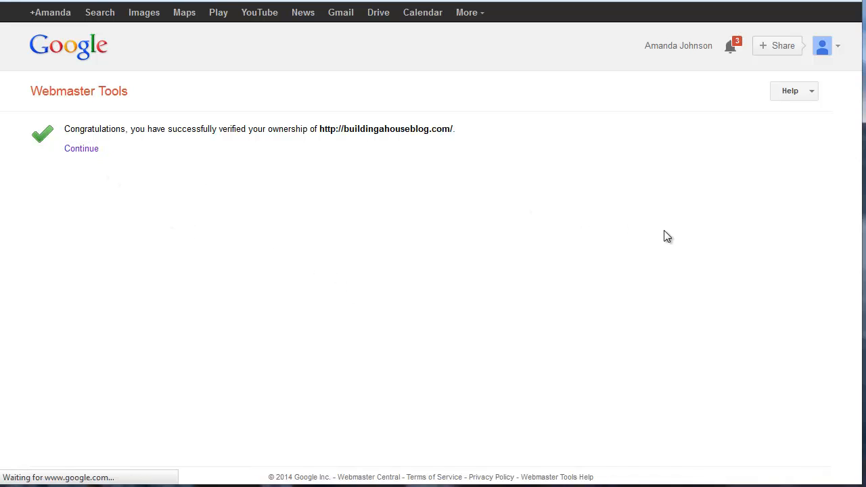
left_click(82, 147)
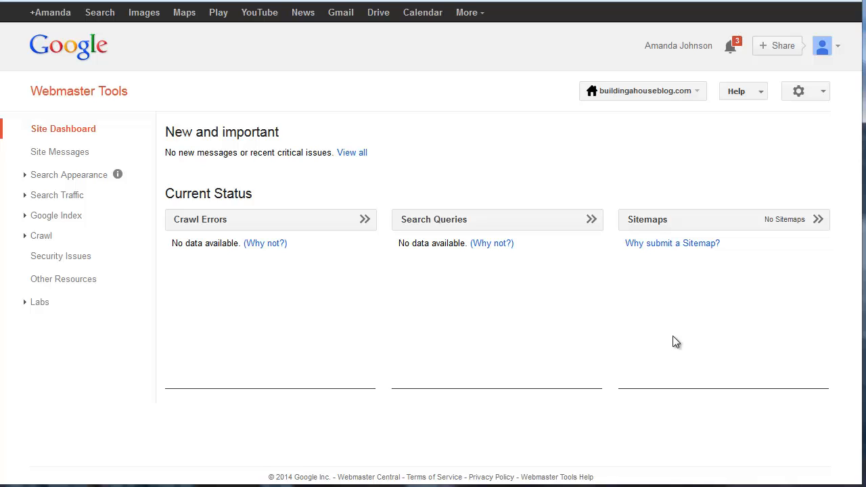
mouse_move(447, 259)
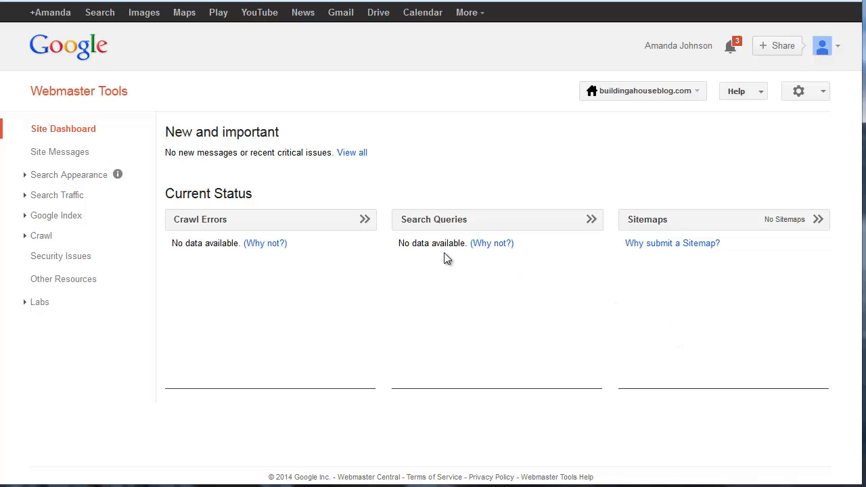
mouse_move(439, 96)
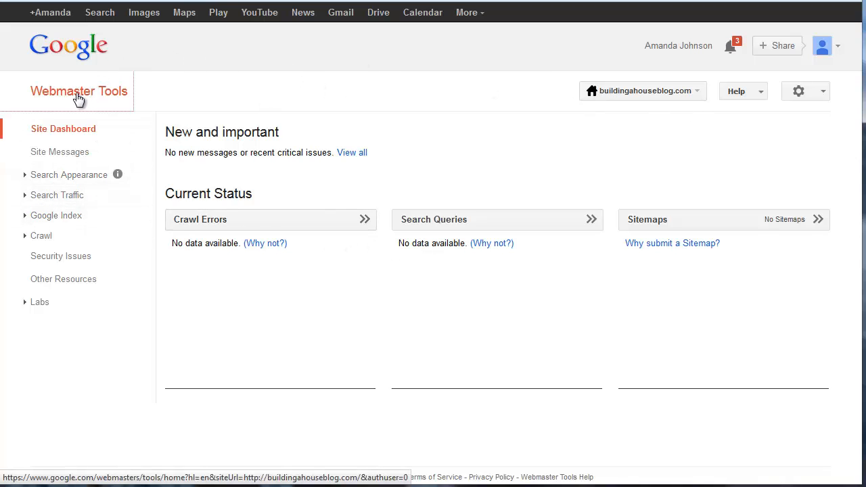
left_click(79, 90)
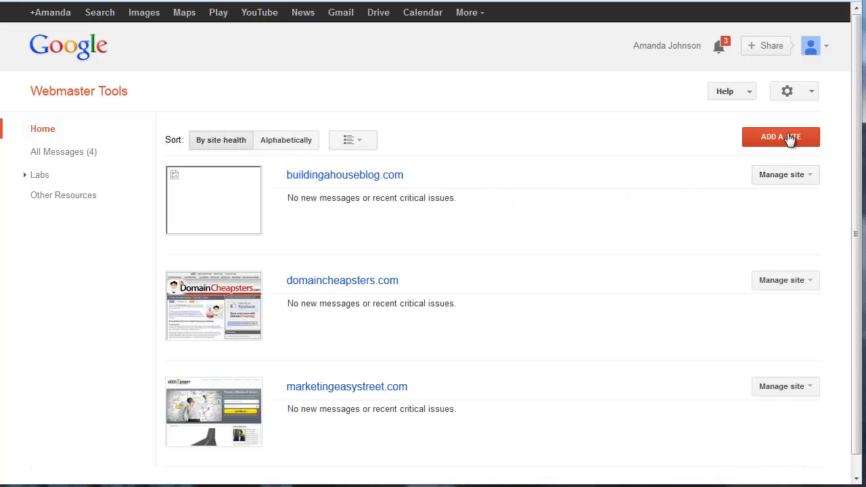
left_click(781, 136)
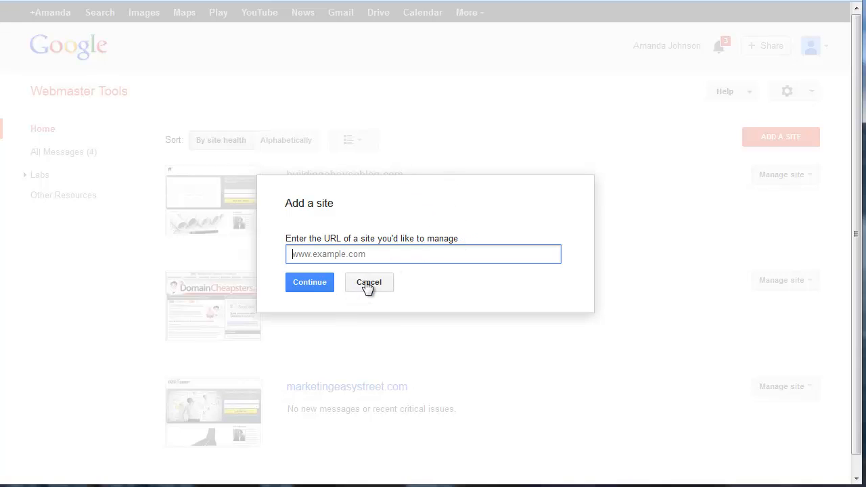
left_click(368, 282)
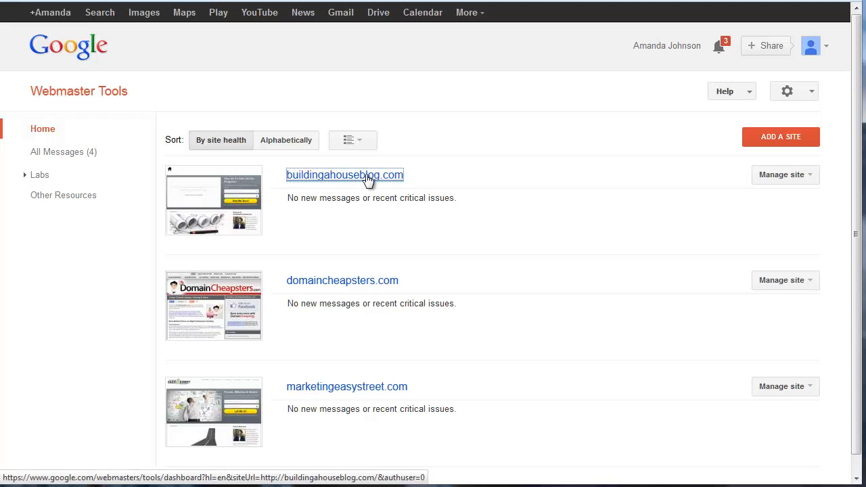
left_click(343, 175)
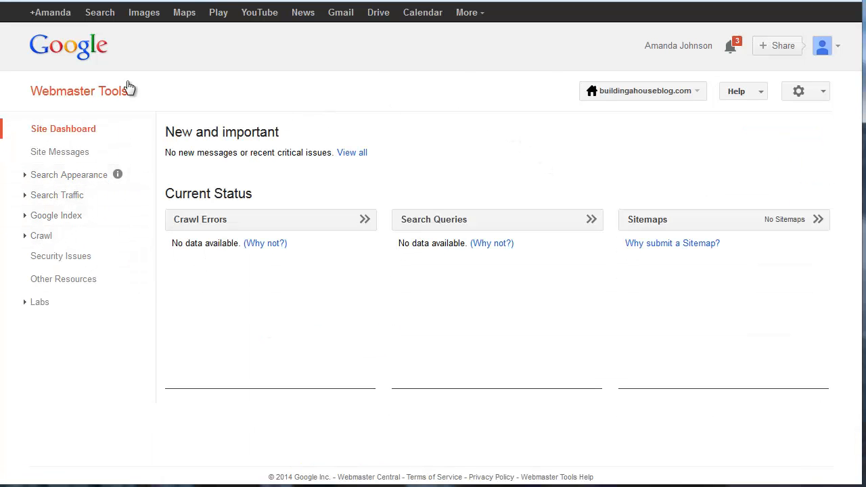
mouse_move(571, 344)
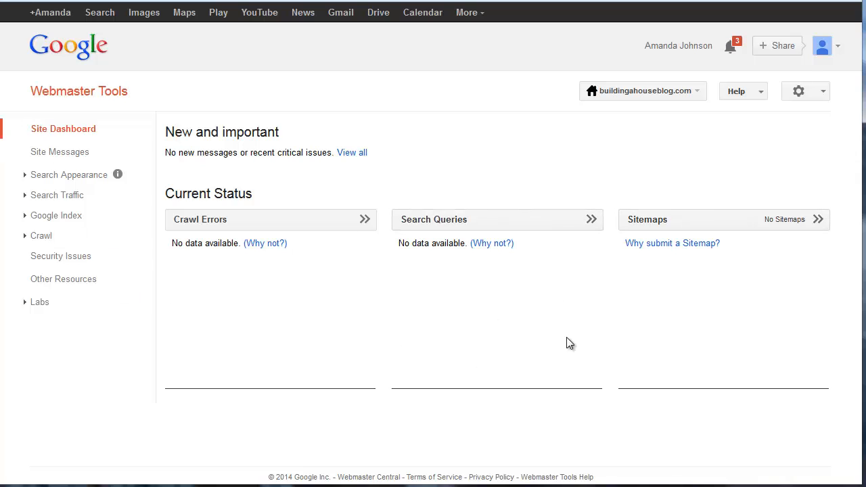
mouse_move(671, 244)
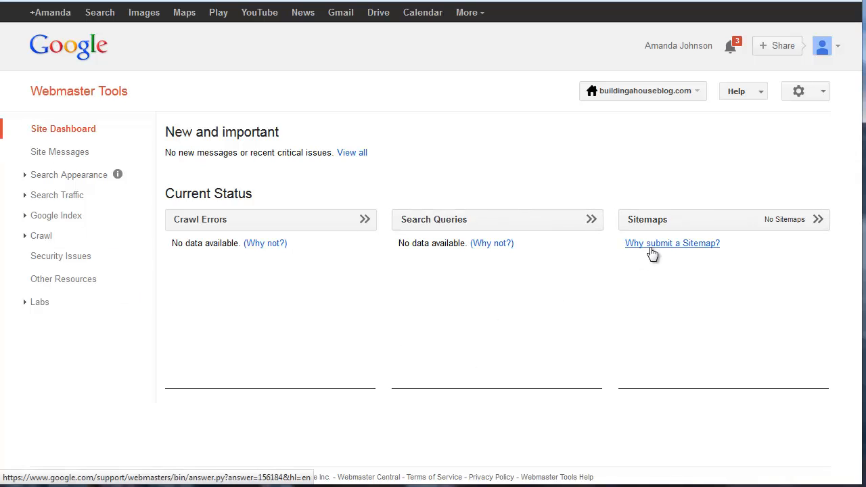
left_click(671, 244)
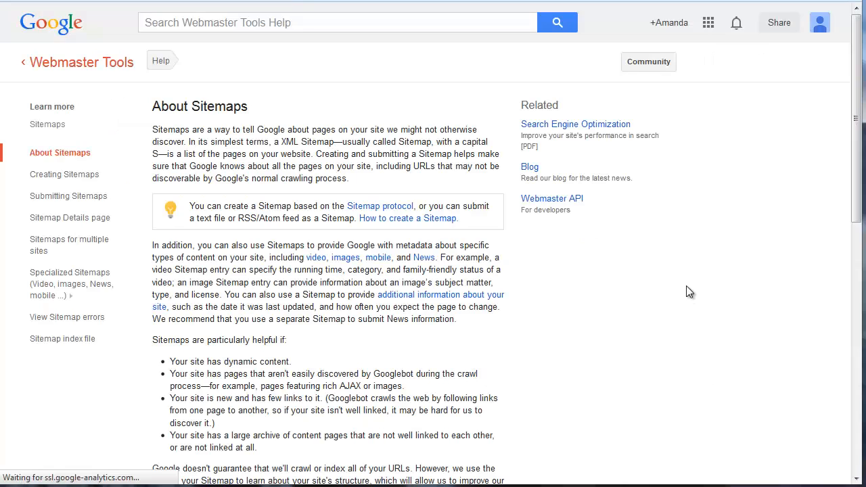
scroll("down", 3)
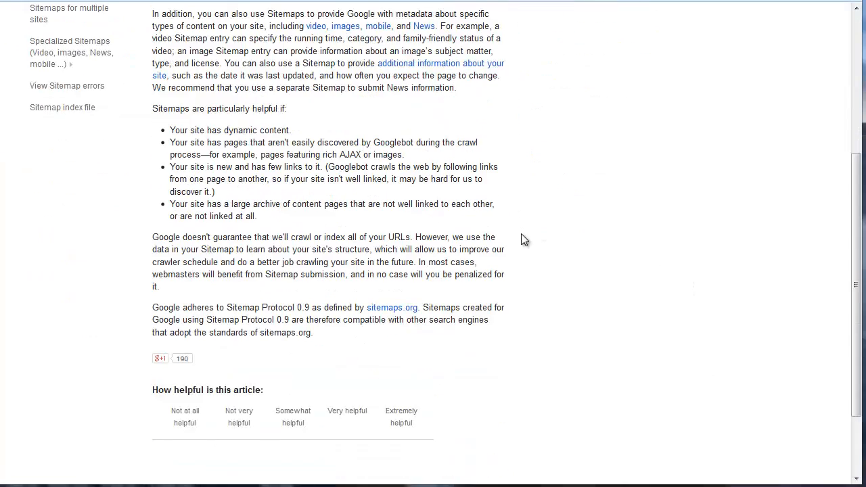
scroll("up", 3)
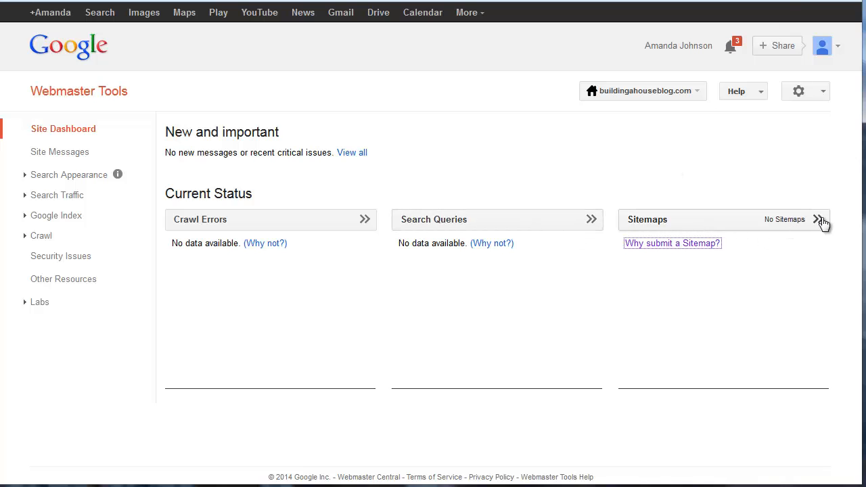
Step: Submit video-sitemap.xml for buildingahouseblog.com from the Sitemaps panel and refresh the list
left_click(819, 219)
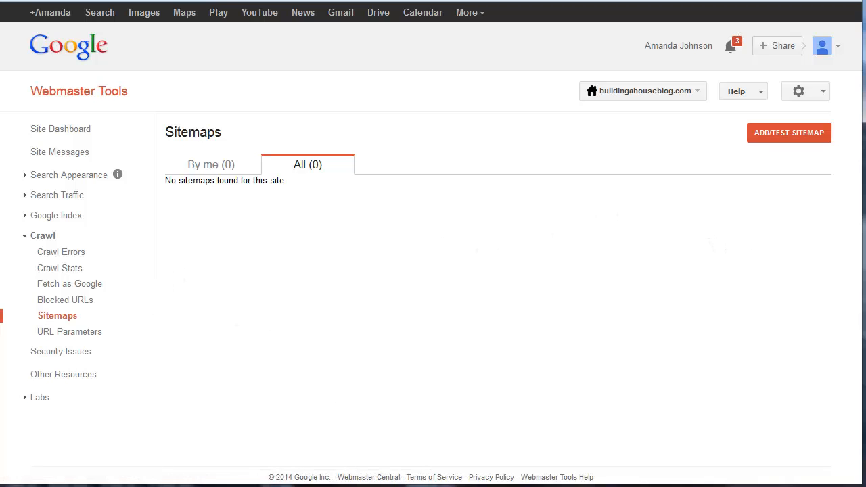
left_click(787, 133)
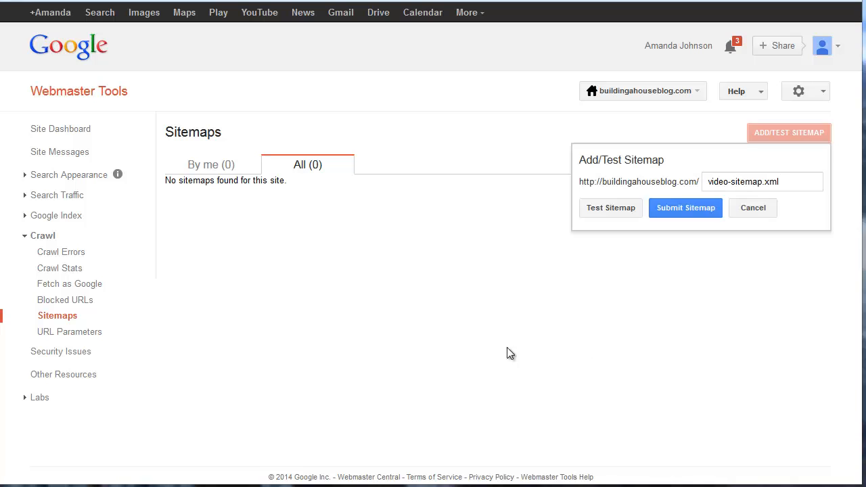
mouse_move(679, 168)
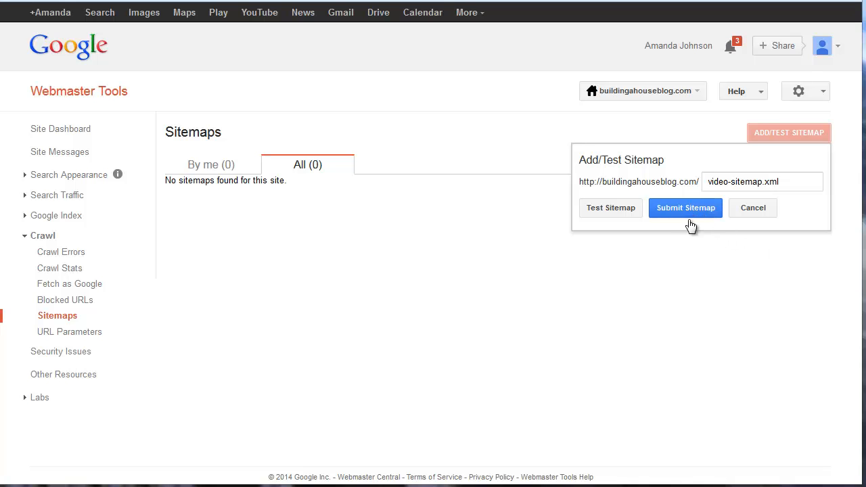
left_click(684, 208)
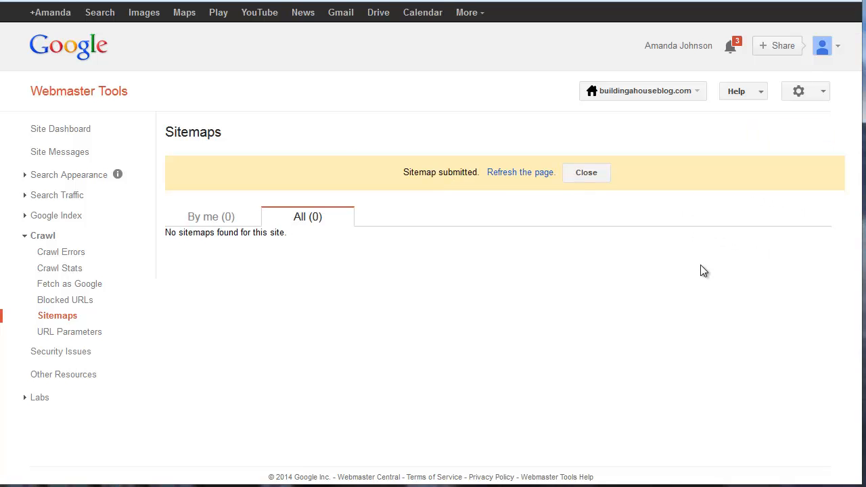
mouse_move(640, 249)
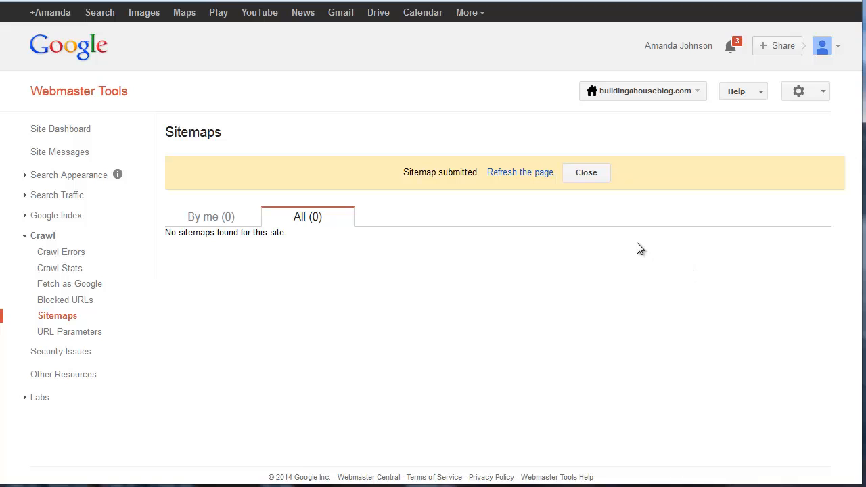
left_click(519, 172)
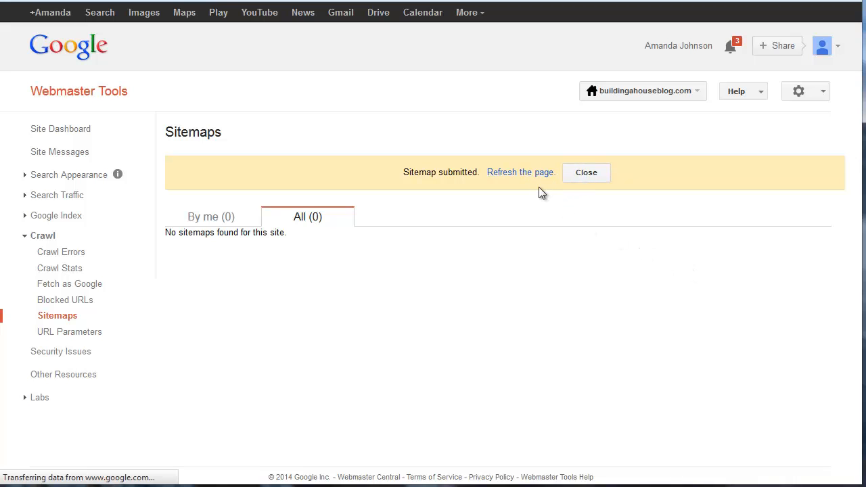
left_click(520, 172)
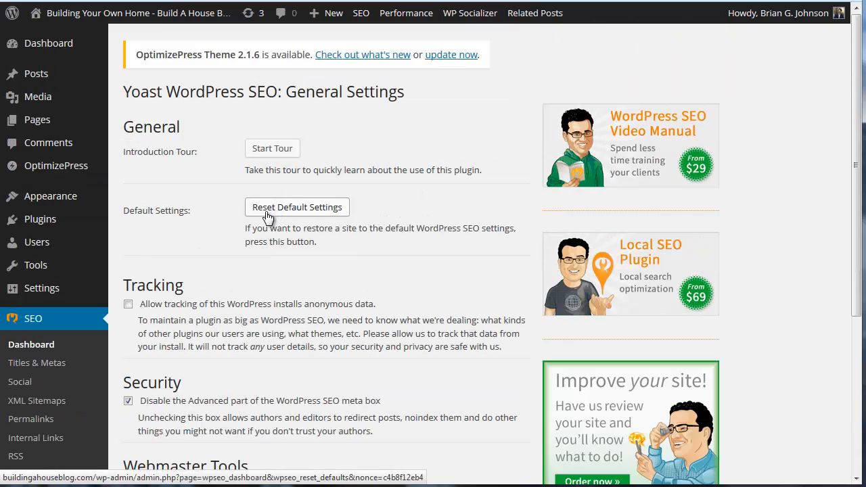
Step: View the Yoast XML Sitemaps settings and confirm XML sitemap functionality is enabled
scroll("down", 3)
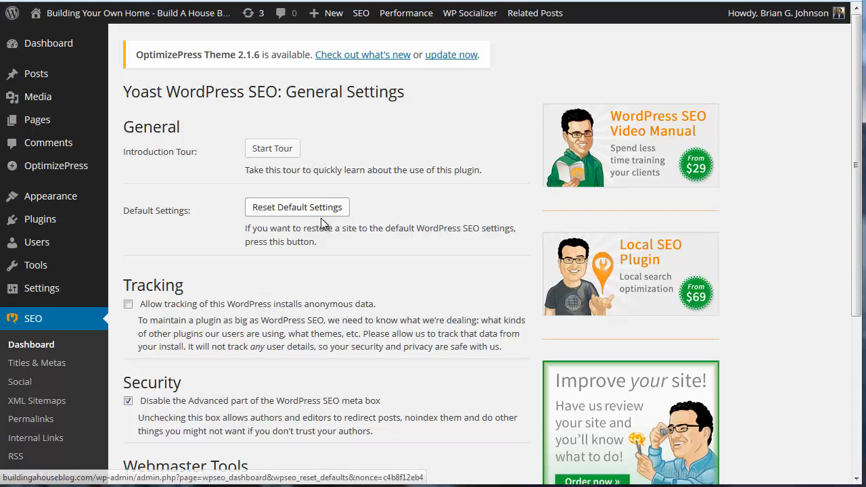
scroll("down", 3)
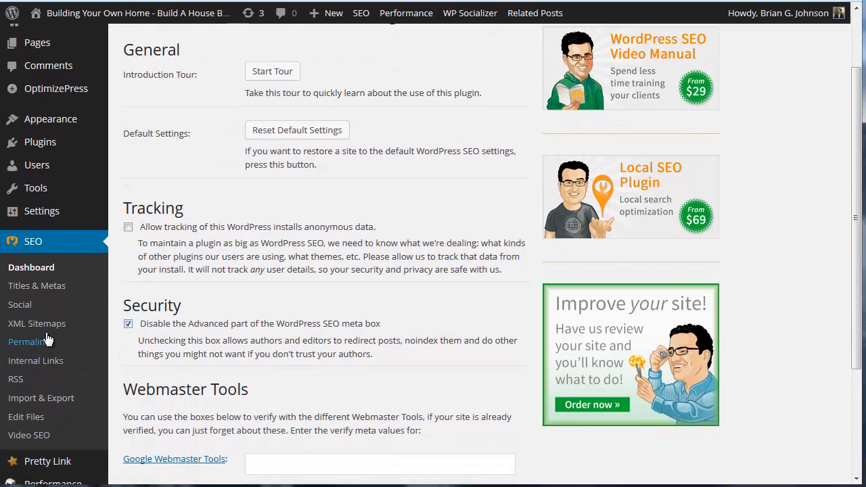
left_click(37, 324)
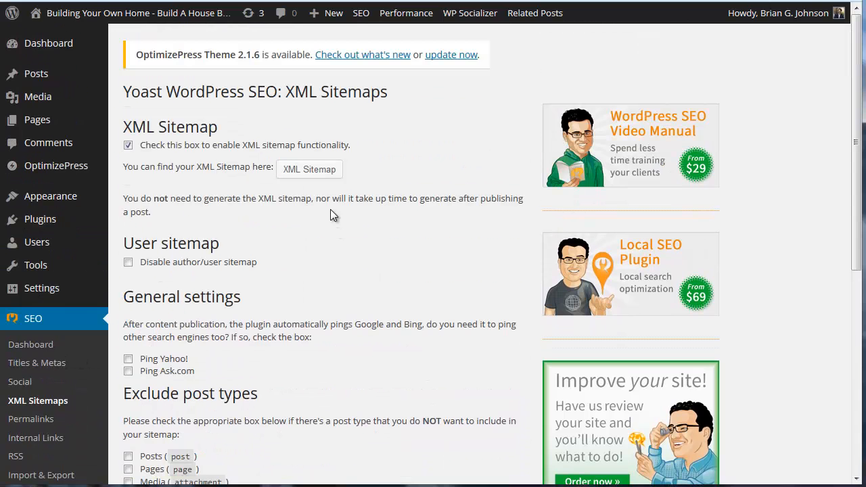
left_click(308, 169)
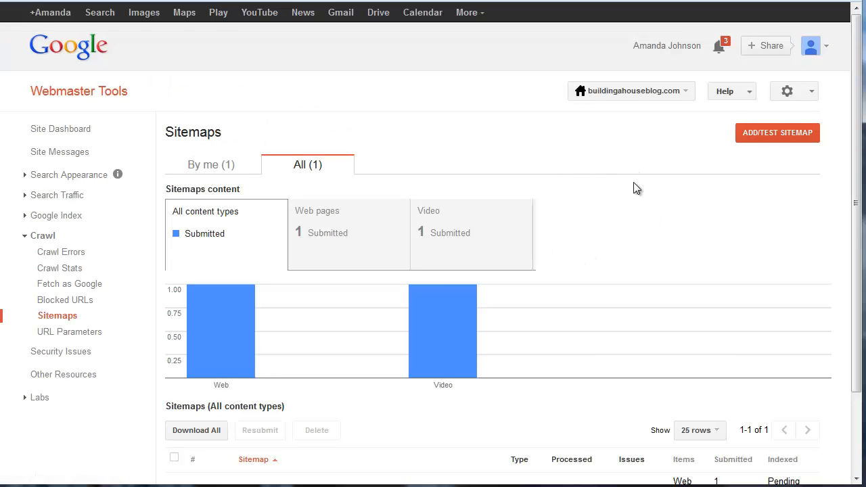
Step: Resubmit /video-sitemap.xml from its details page and return to the Sitemaps list showing it Pending
scroll("down", 3)
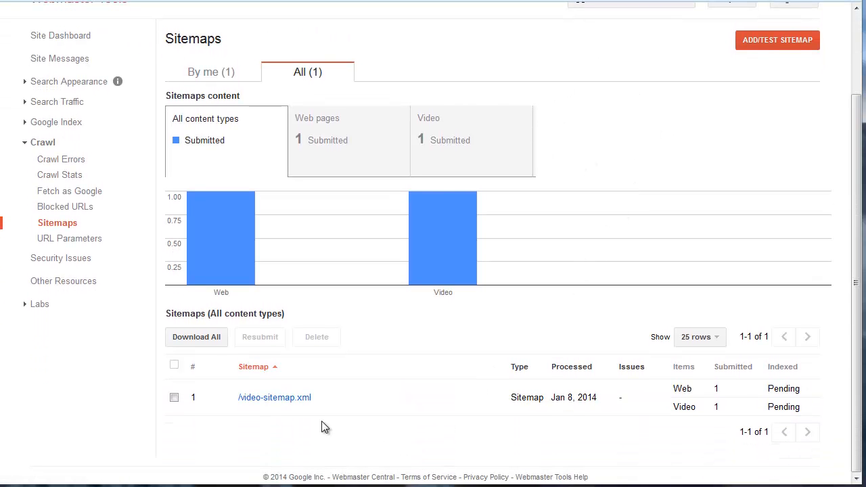
mouse_move(273, 398)
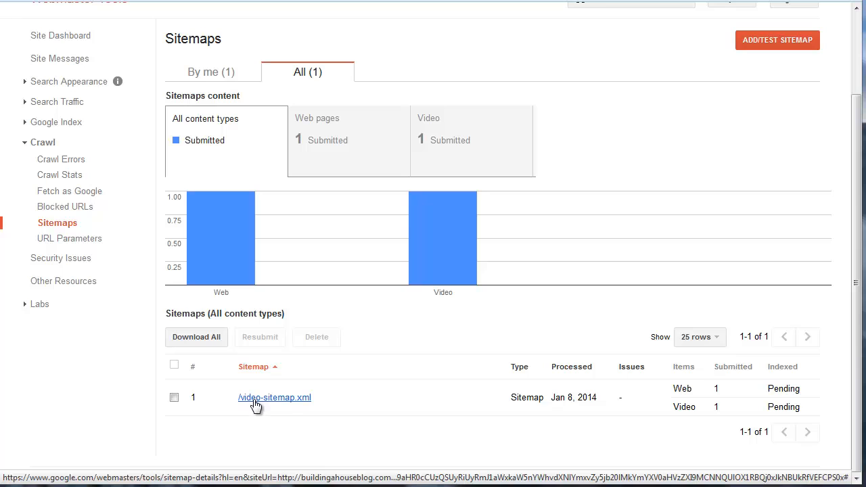
mouse_move(276, 404)
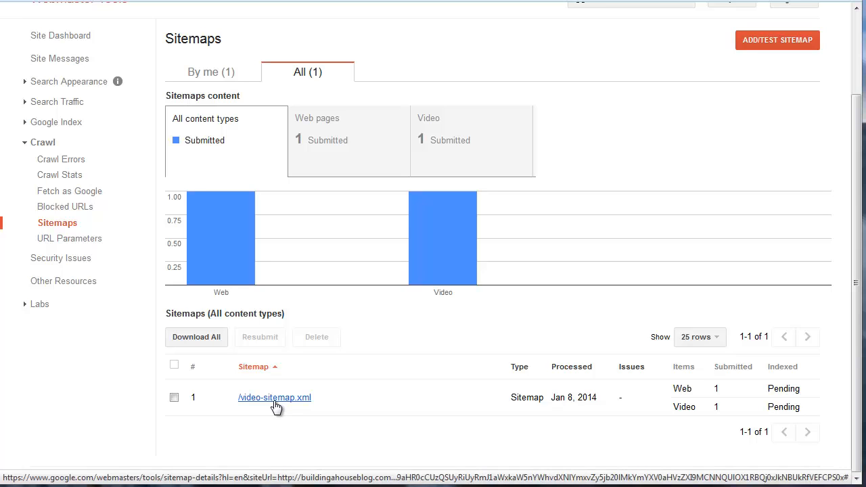
left_click(274, 397)
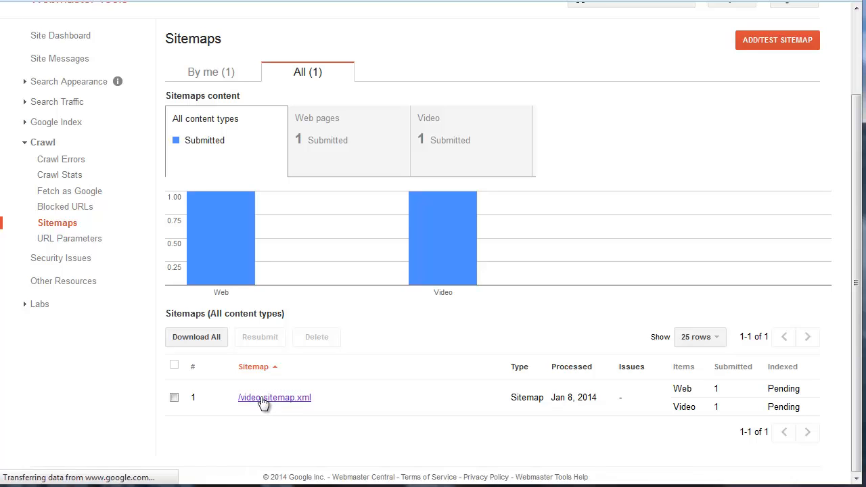
left_click(273, 398)
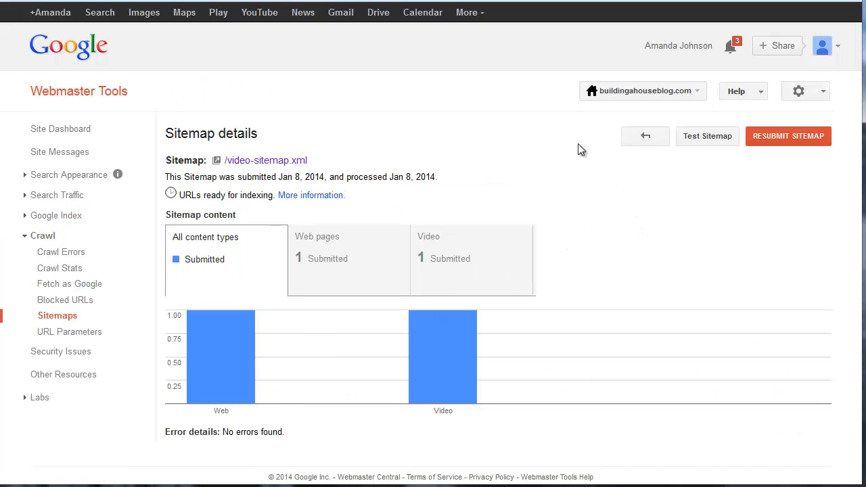
left_click(788, 136)
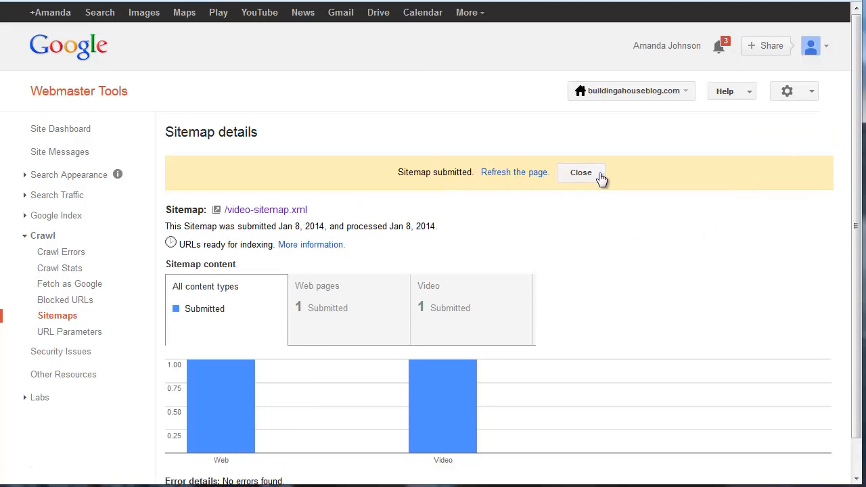
left_click(580, 173)
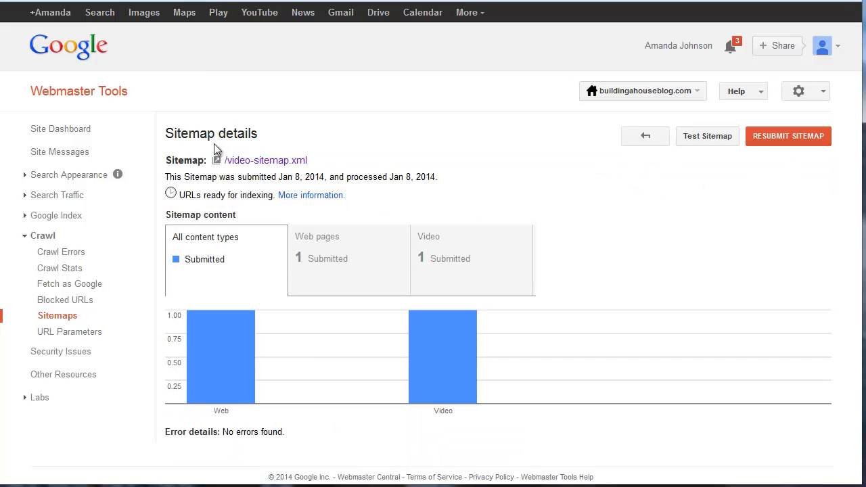
mouse_move(256, 179)
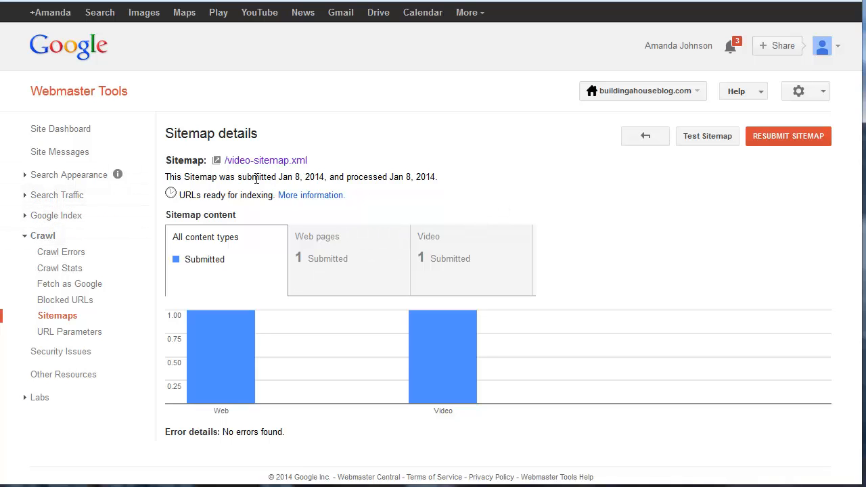
mouse_move(69, 284)
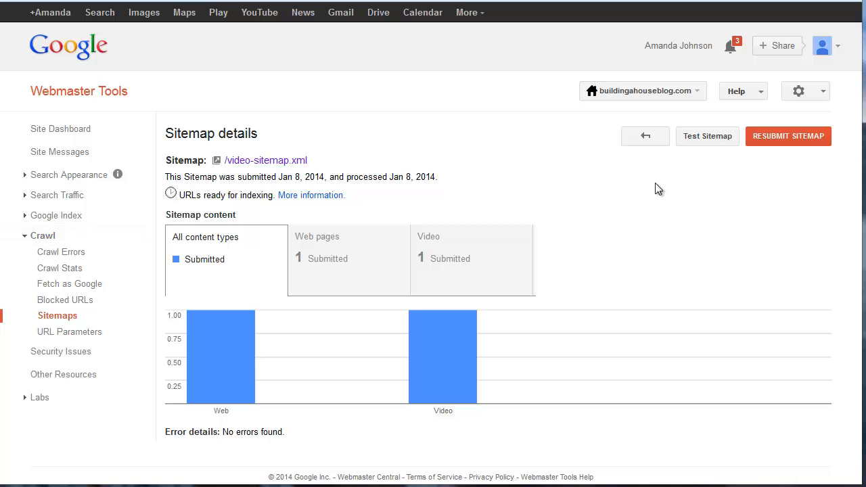
left_click(644, 136)
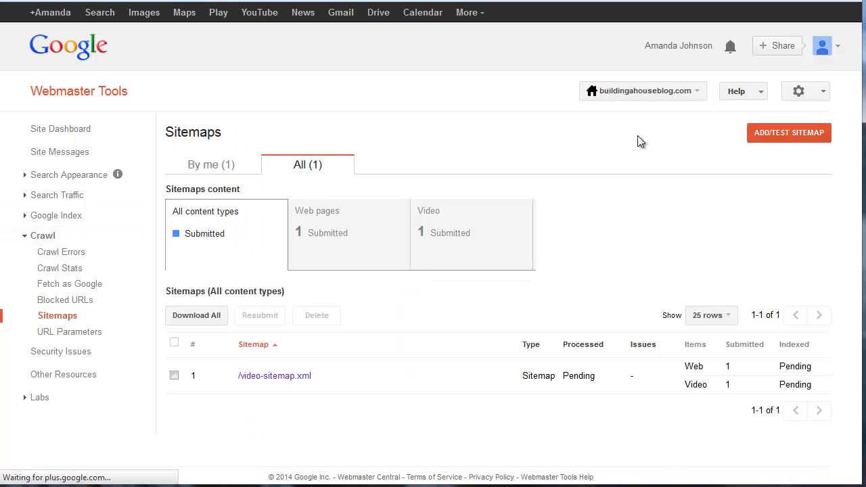
Step: Submit sitemap_index.xml, giving 157 web pages, 19 images and 2 videos, and view the video count
left_click(788, 132)
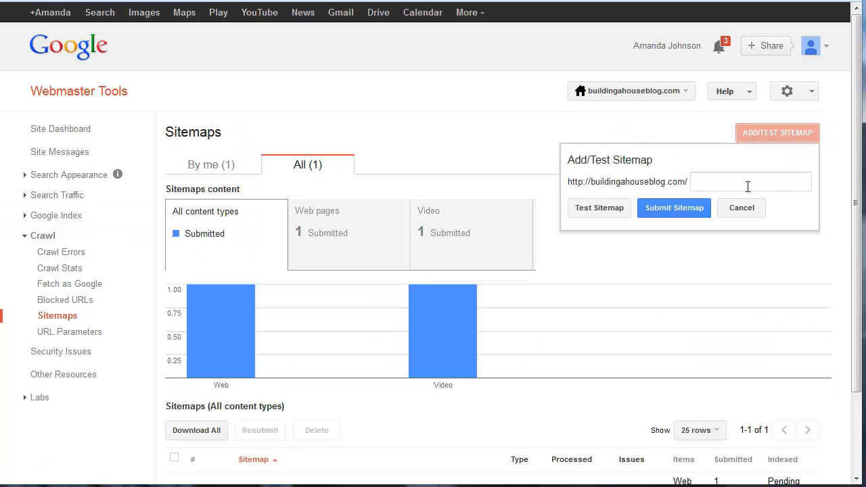
type("sitemap_index.xml")
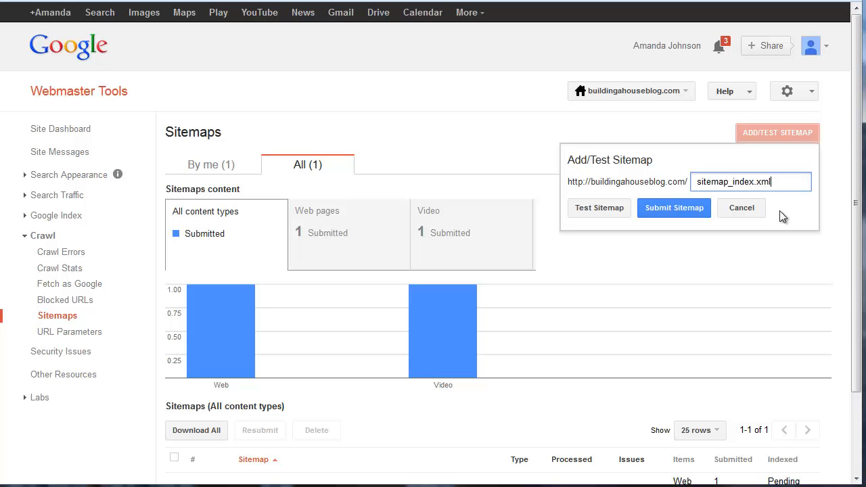
left_click(674, 209)
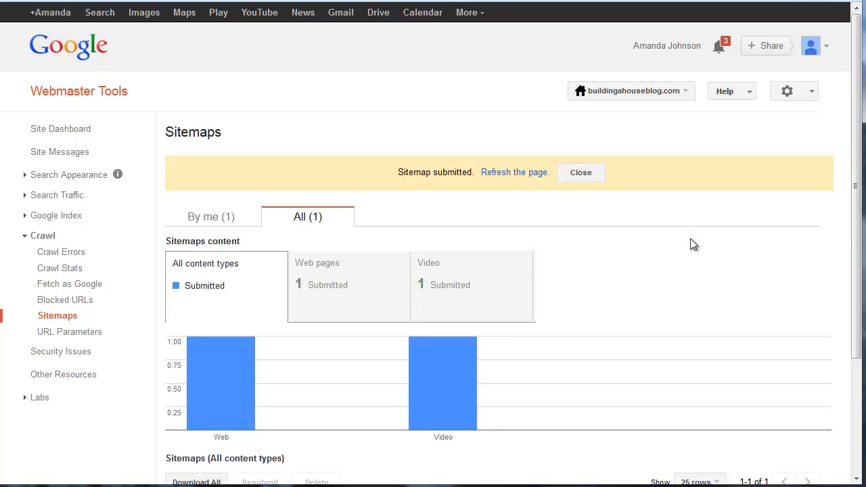
mouse_move(701, 246)
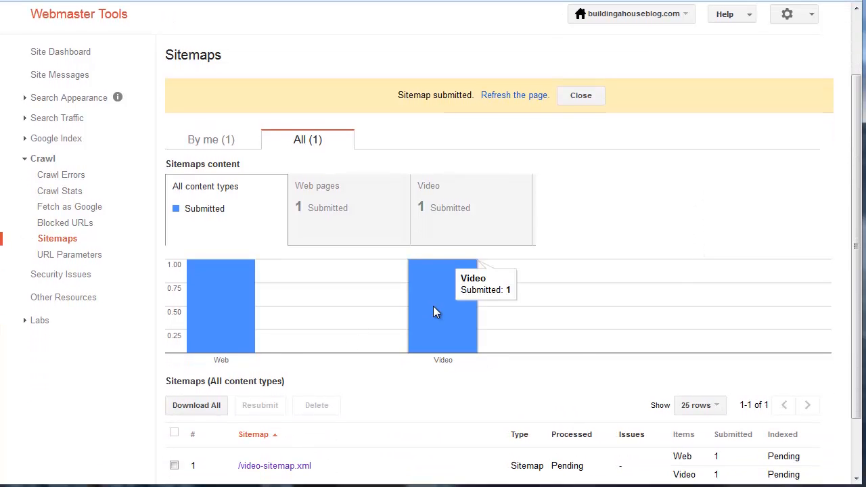
mouse_move(214, 317)
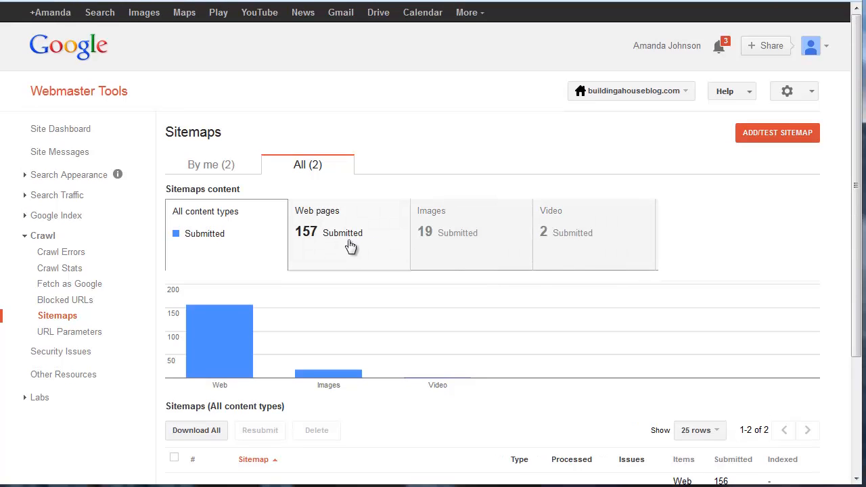
mouse_move(291, 246)
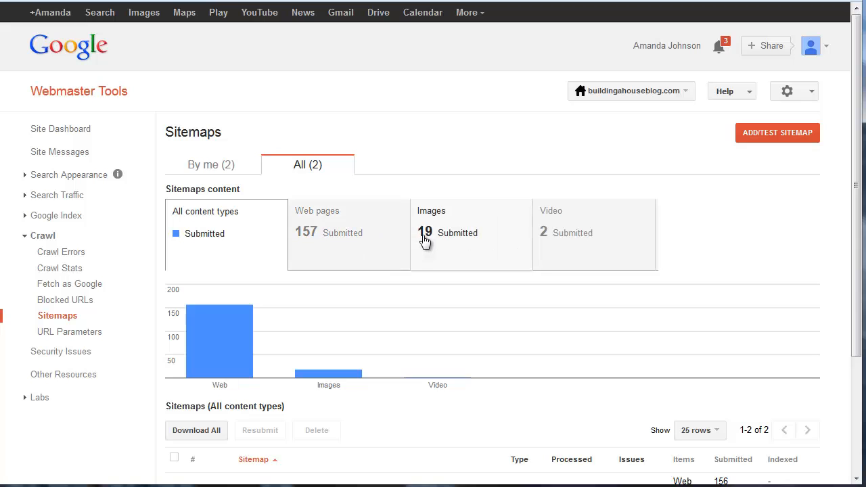
left_click(592, 233)
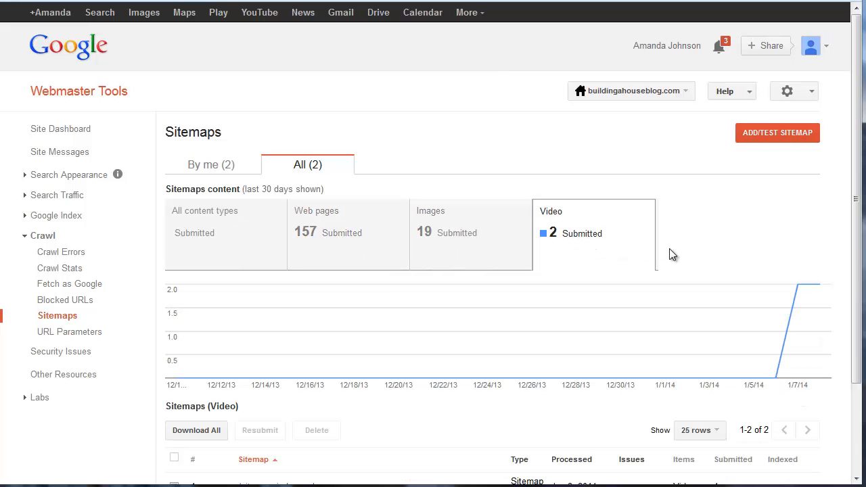
scroll("down", 3)
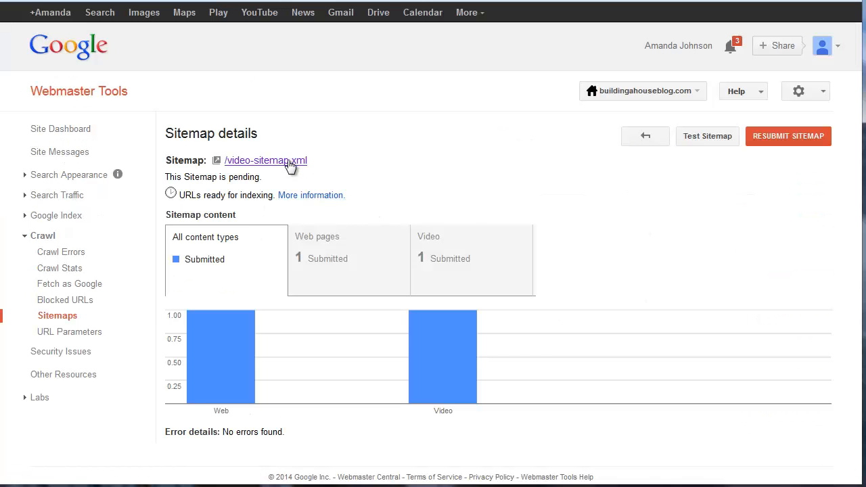
Step: View the video-sitemap.xml file listing the Building a Custom Home video
left_click(265, 159)
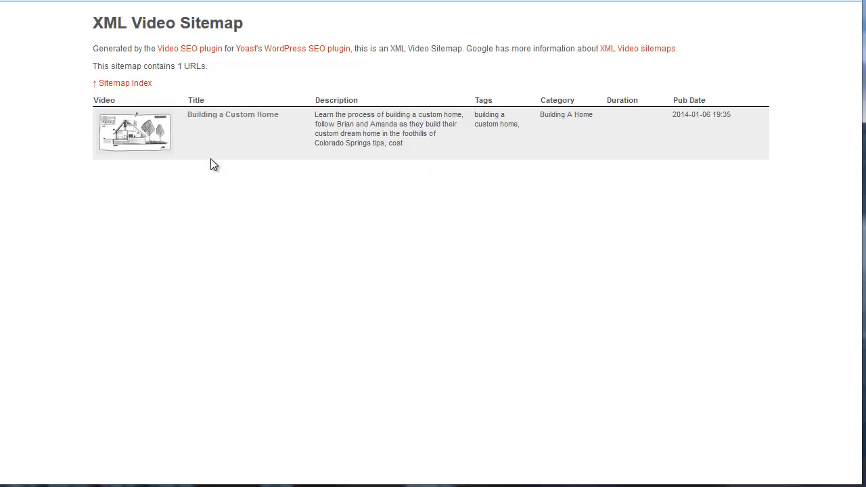
mouse_move(242, 117)
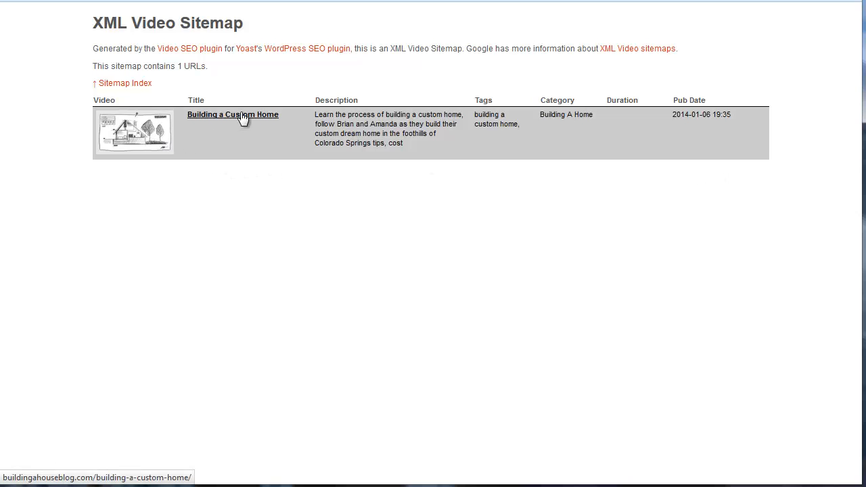
mouse_move(249, 122)
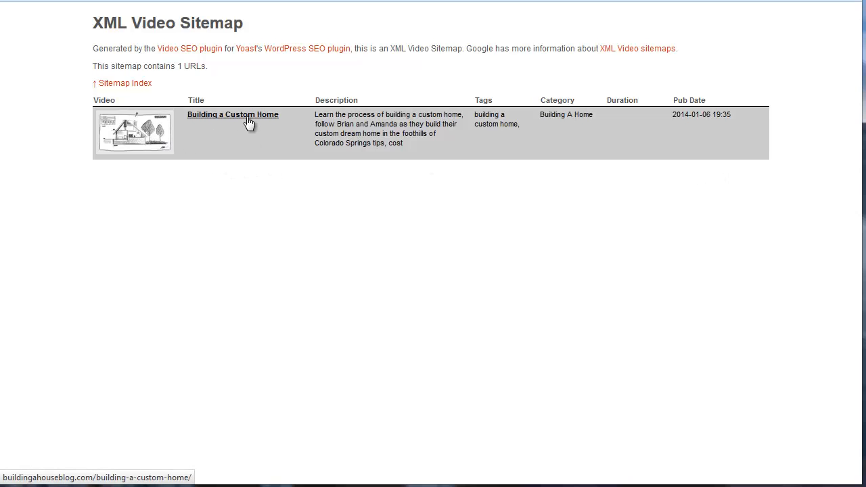
mouse_move(656, 303)
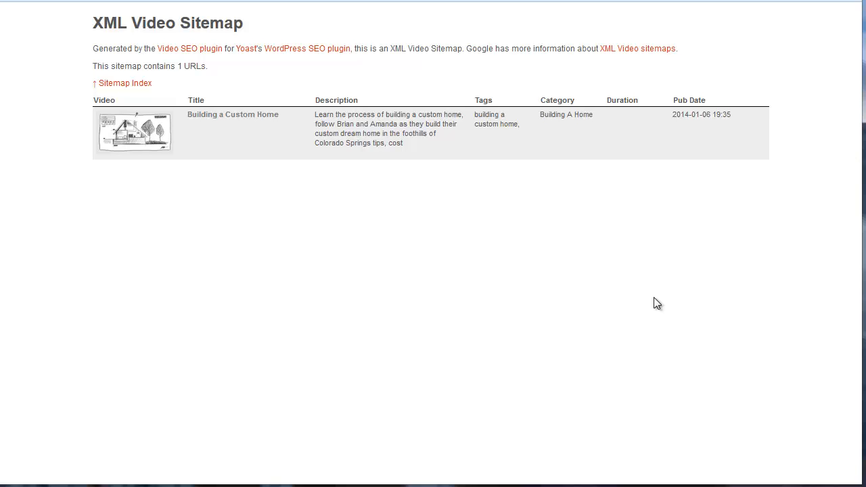
mouse_move(687, 371)
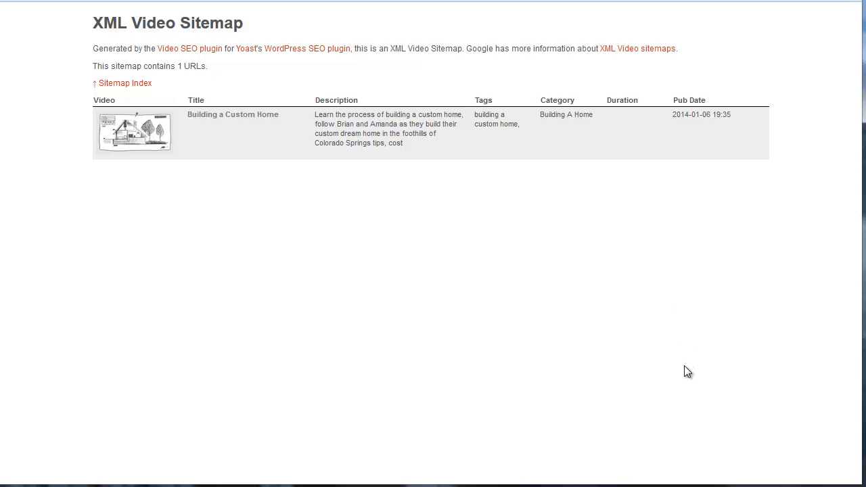